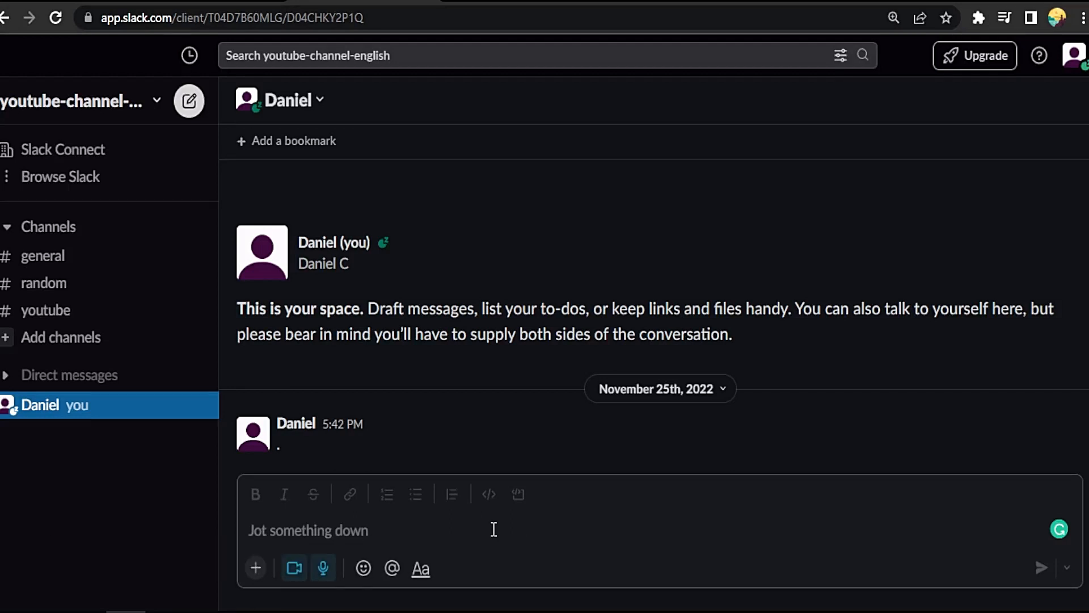
mouse_move(513, 493)
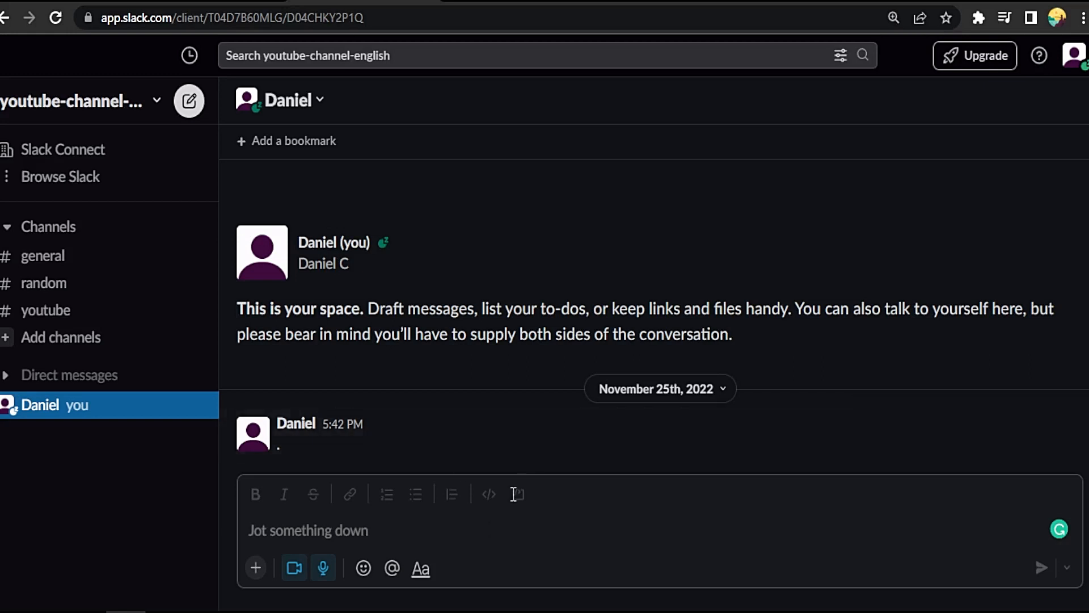
mouse_move(943, 184)
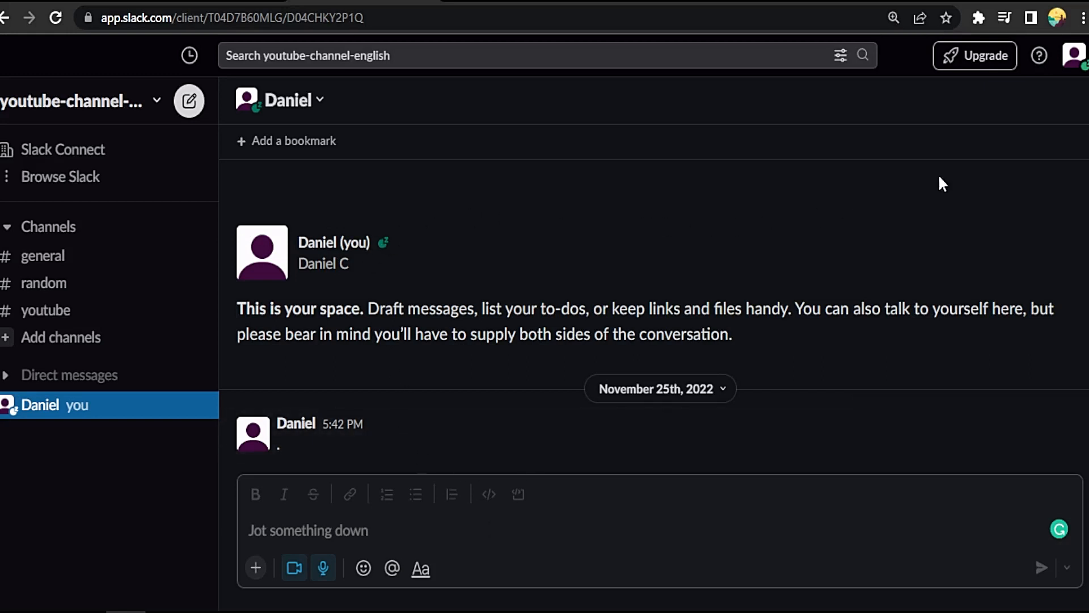
mouse_move(1074, 56)
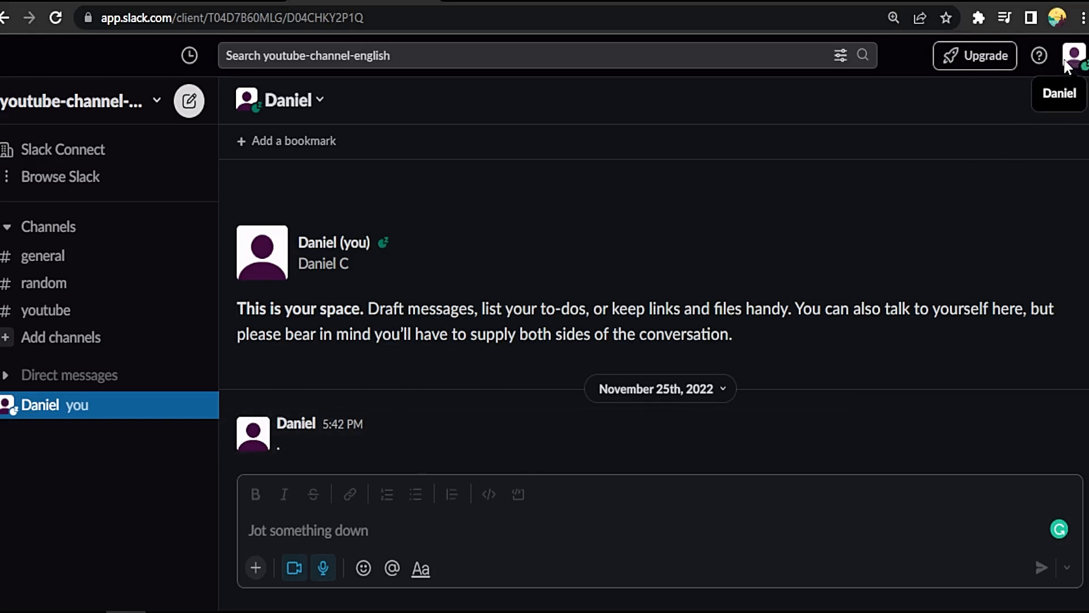
Open Daniel C's profile from the top-right avatar and switch it into edit mode.
left_click(1073, 56)
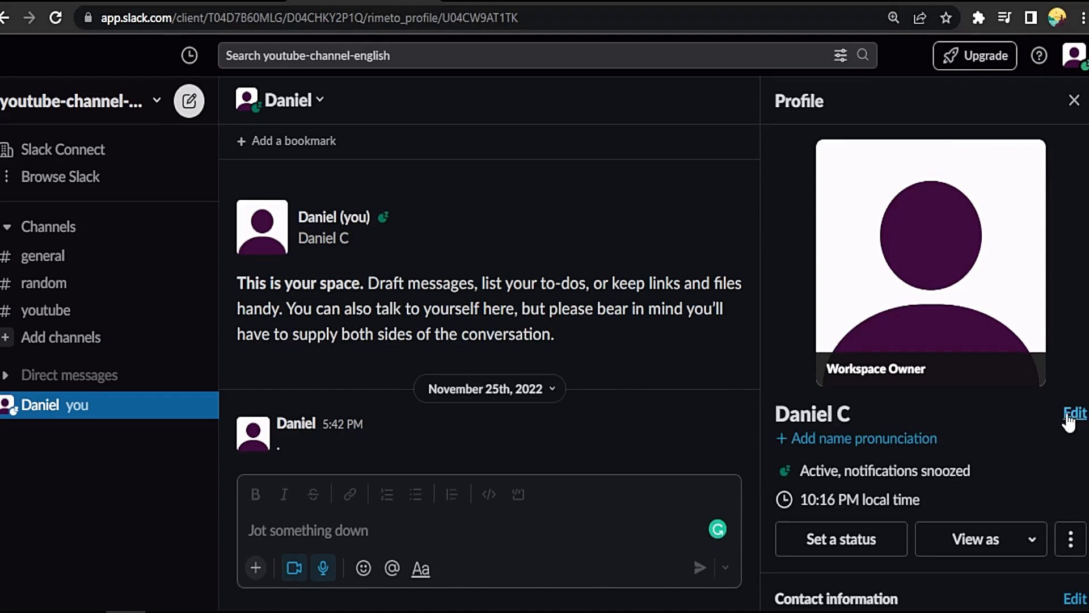
left_click(1074, 414)
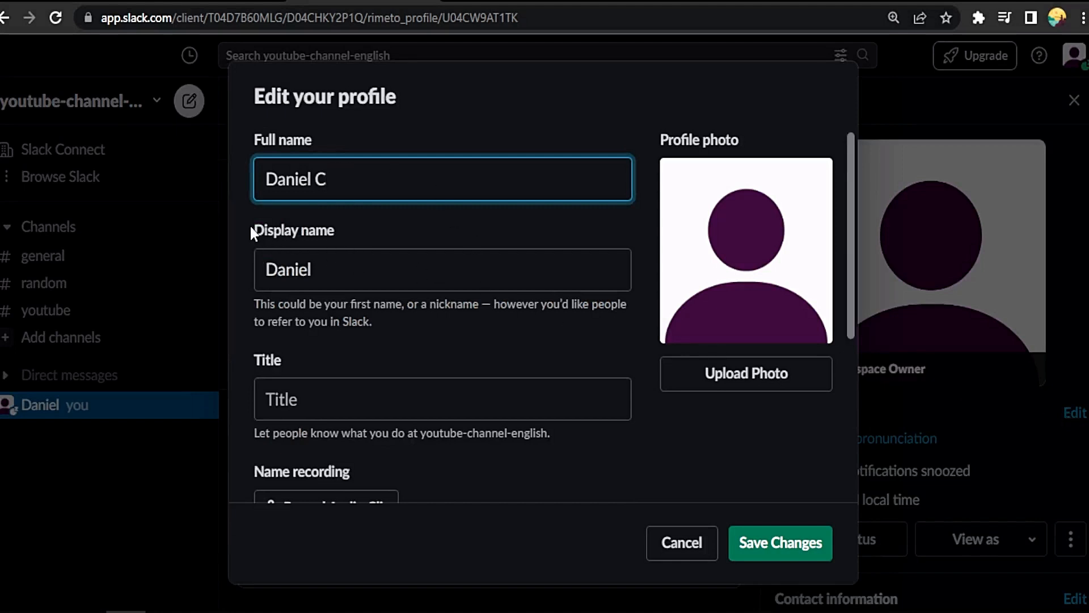
Enter 'Editor' in the profile Title field and scroll through the form.
left_click(442, 269)
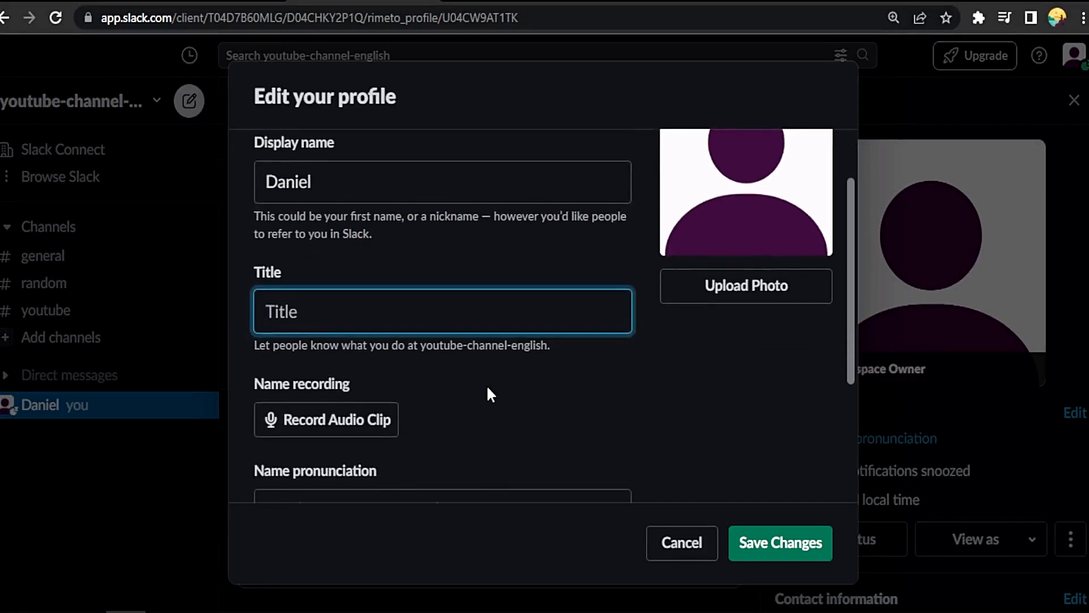
type("E")
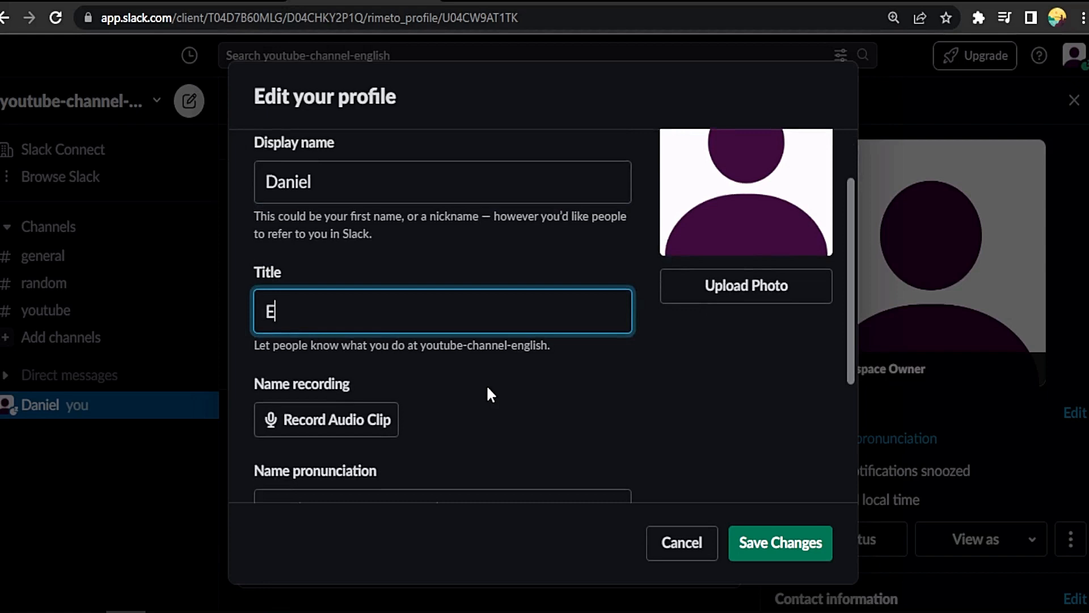
type("ditor")
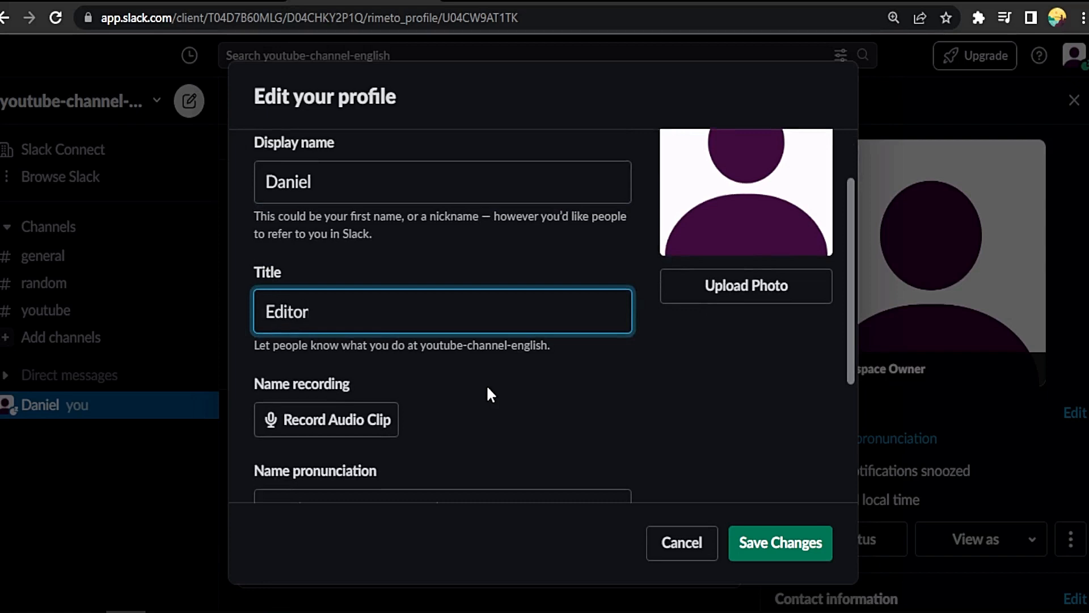
scroll("down", 3)
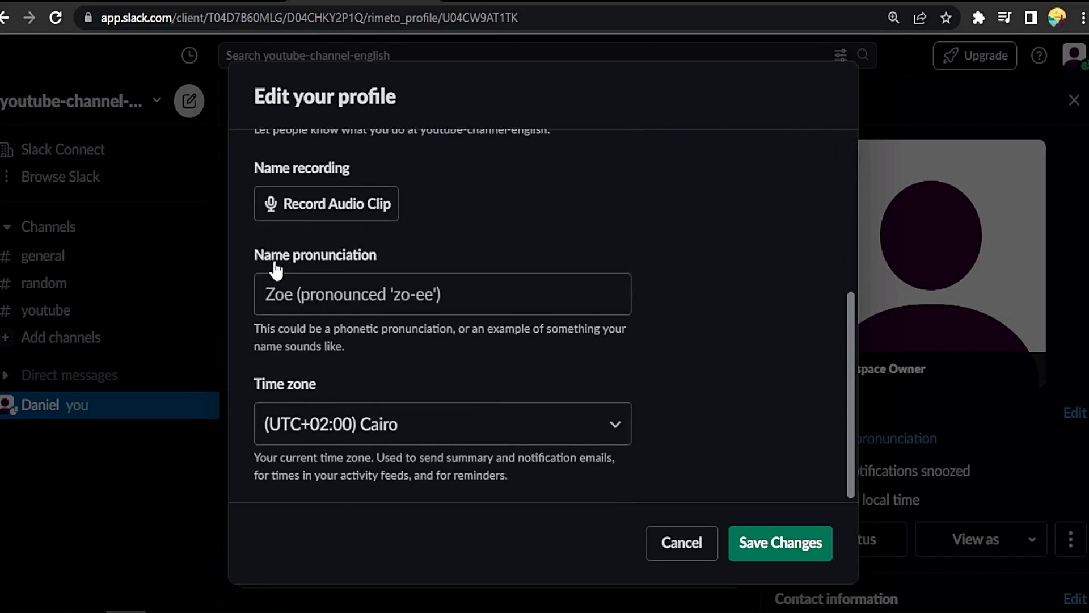
double_click(343, 254)
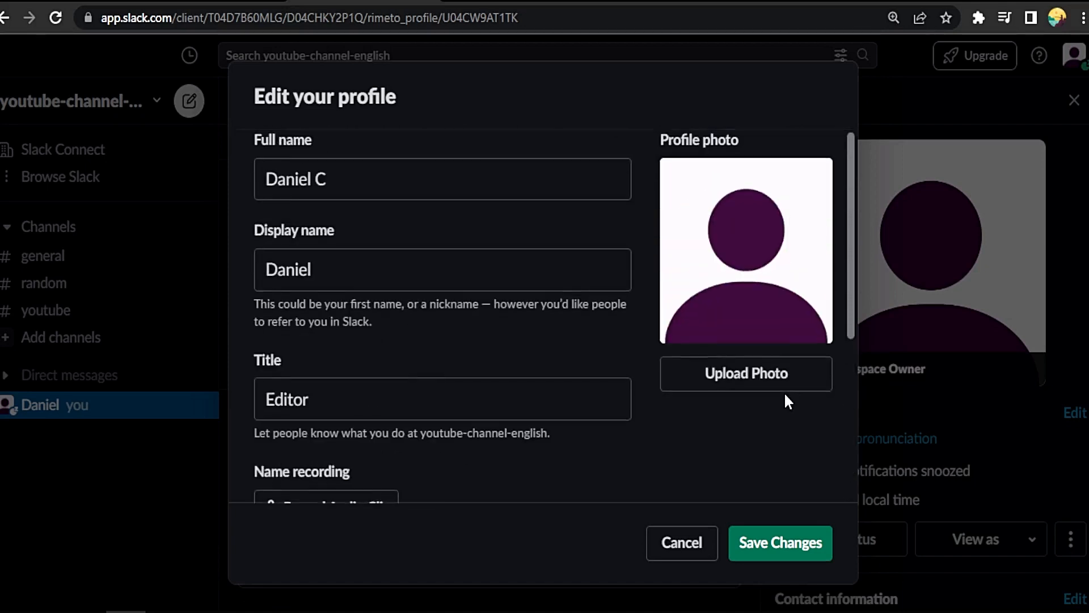
Upload the backlit silhouette image as the new profile photo.
left_click(746, 374)
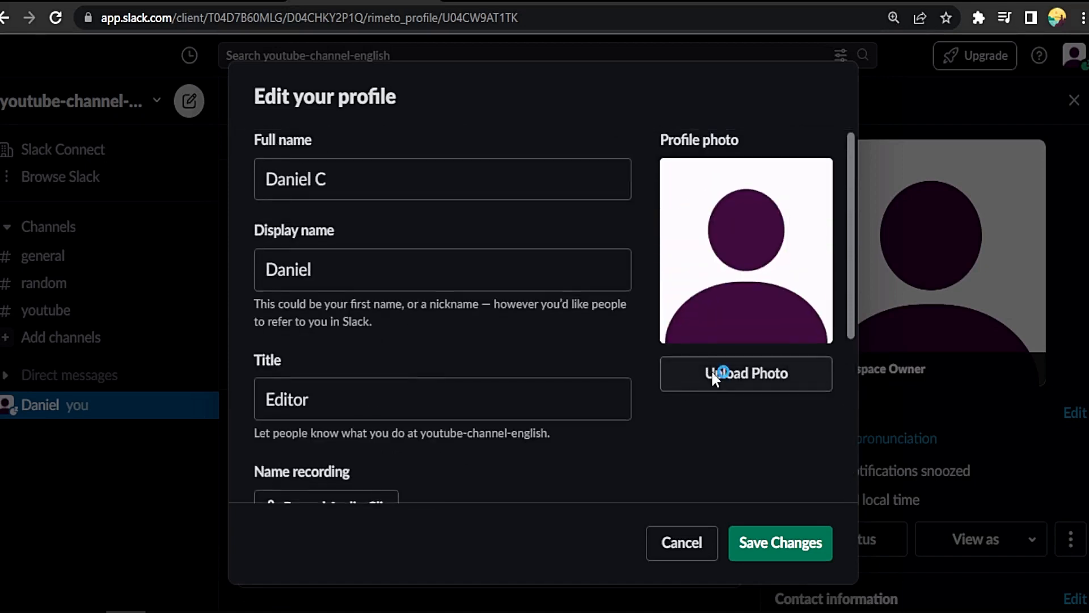
left_click(745, 374)
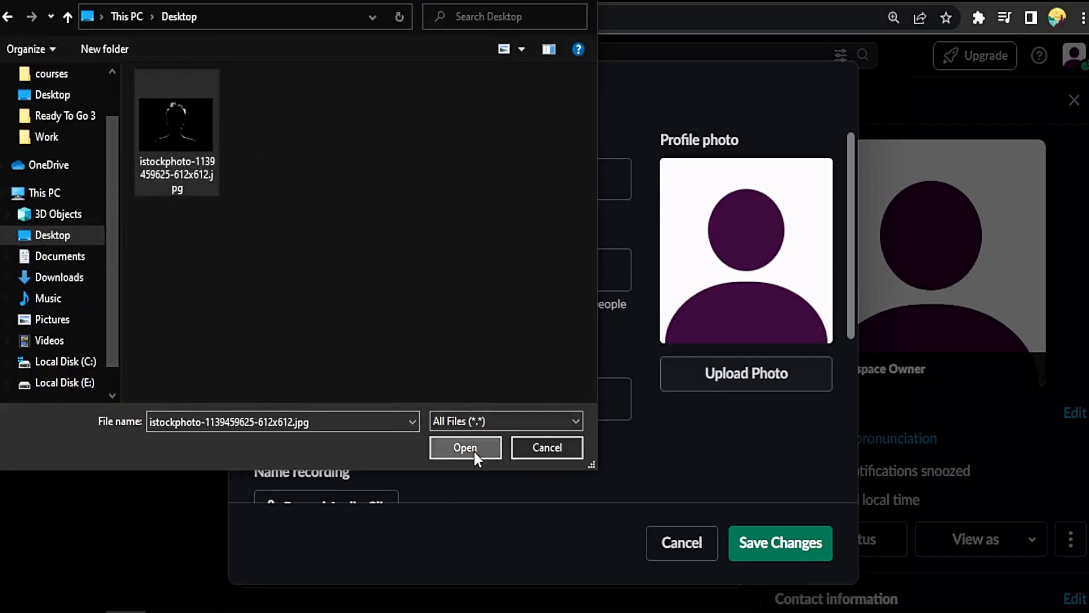
left_click(465, 448)
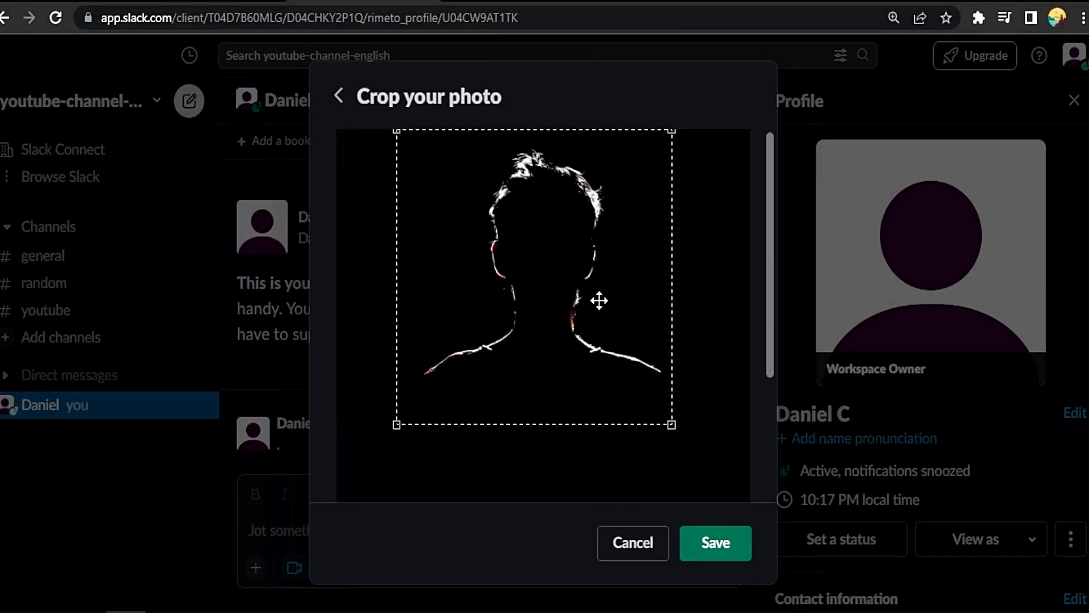
Save the cropped photo and the profile changes, then close the Profile panel.
left_click(715, 542)
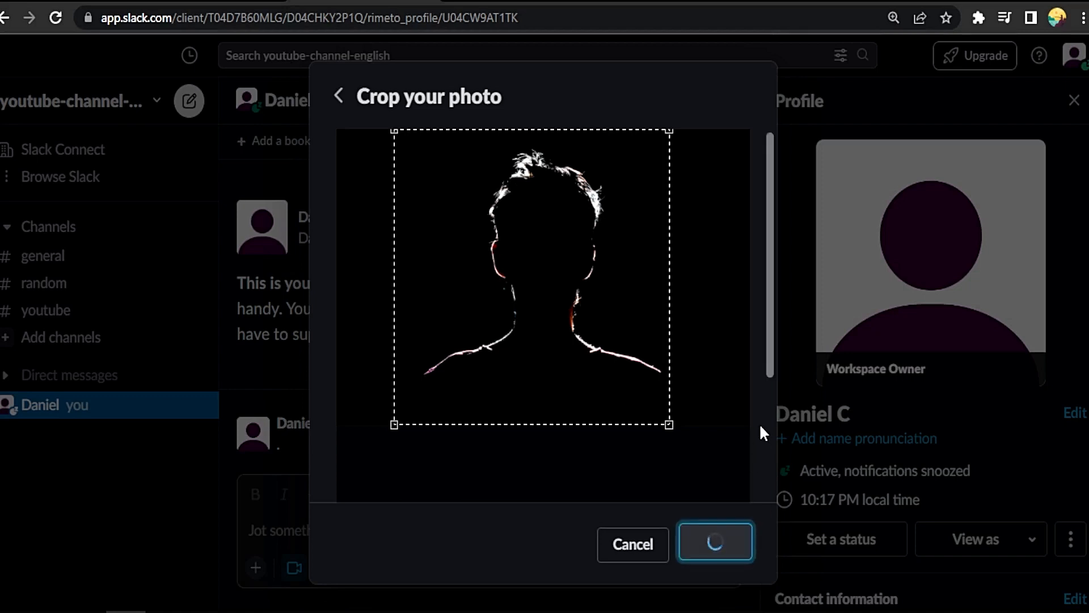
left_click(715, 542)
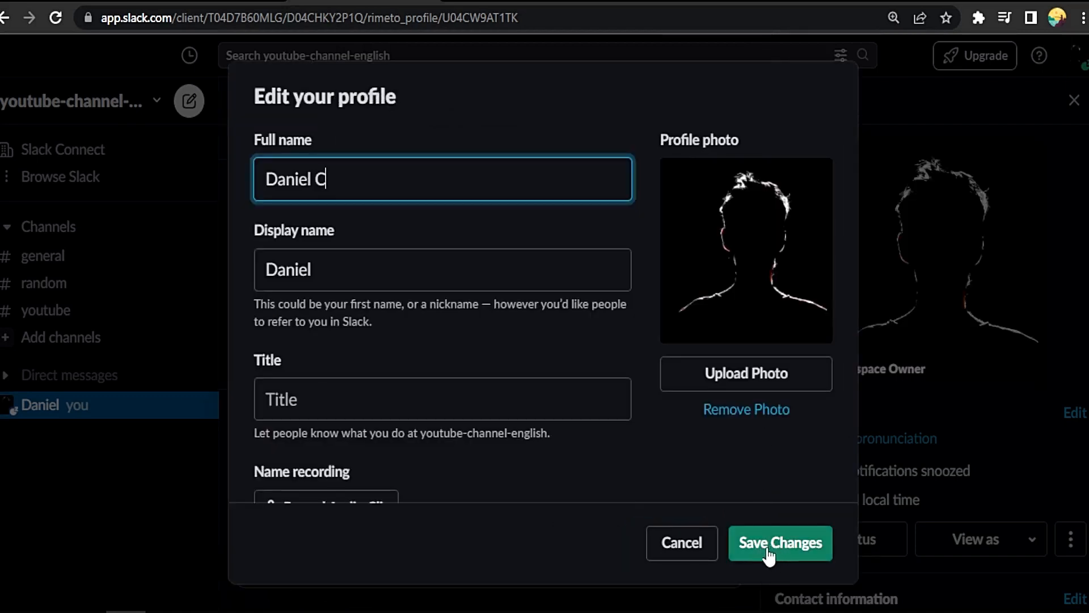
left_click(780, 542)
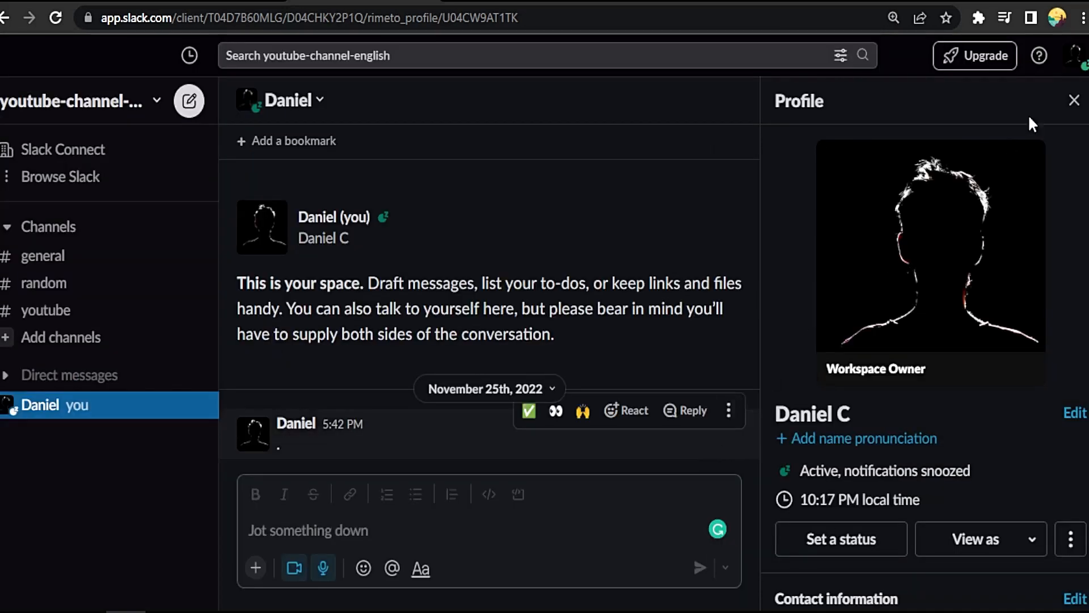
left_click(1073, 100)
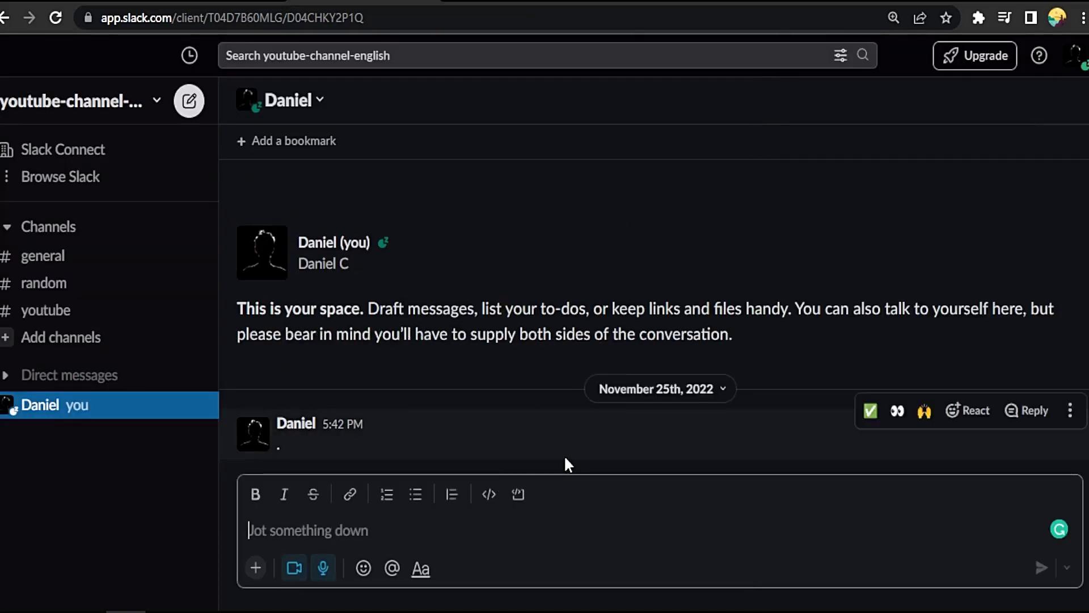